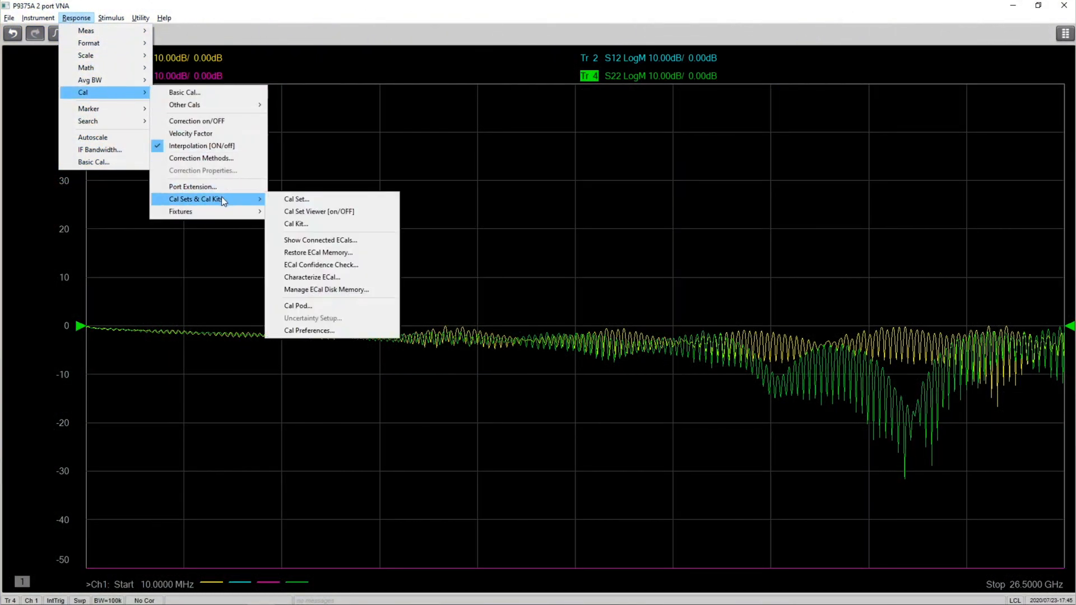
Launch Characterize ECal for the N4691-60003 module with ECal Module Memory as location
left_click(311, 276)
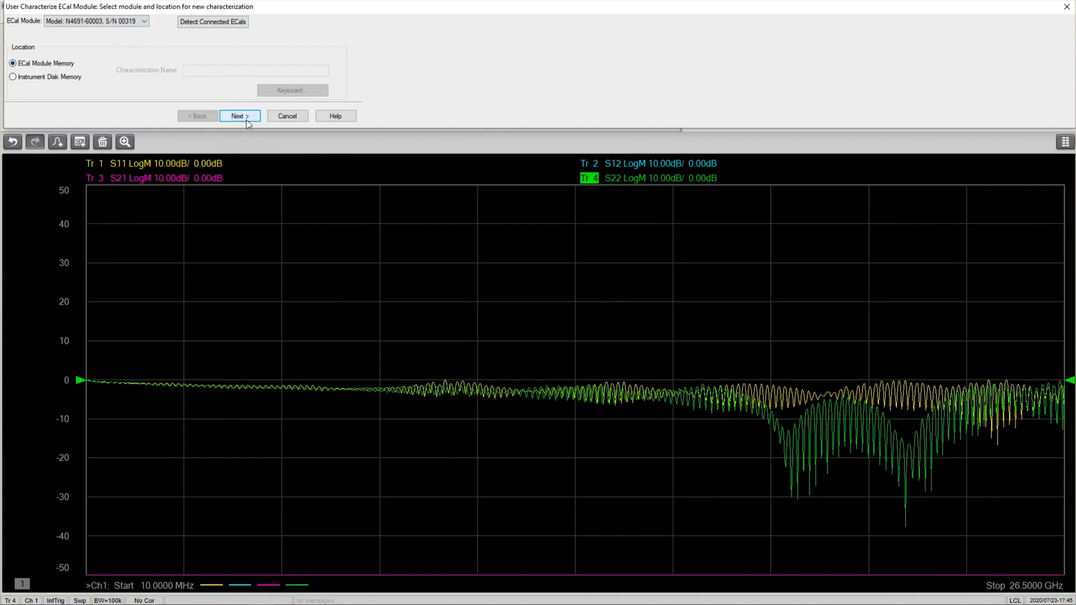
Choose User 1 with 2.92 mm female connectors on ports A and B and guided calibration now
left_click(239, 115)
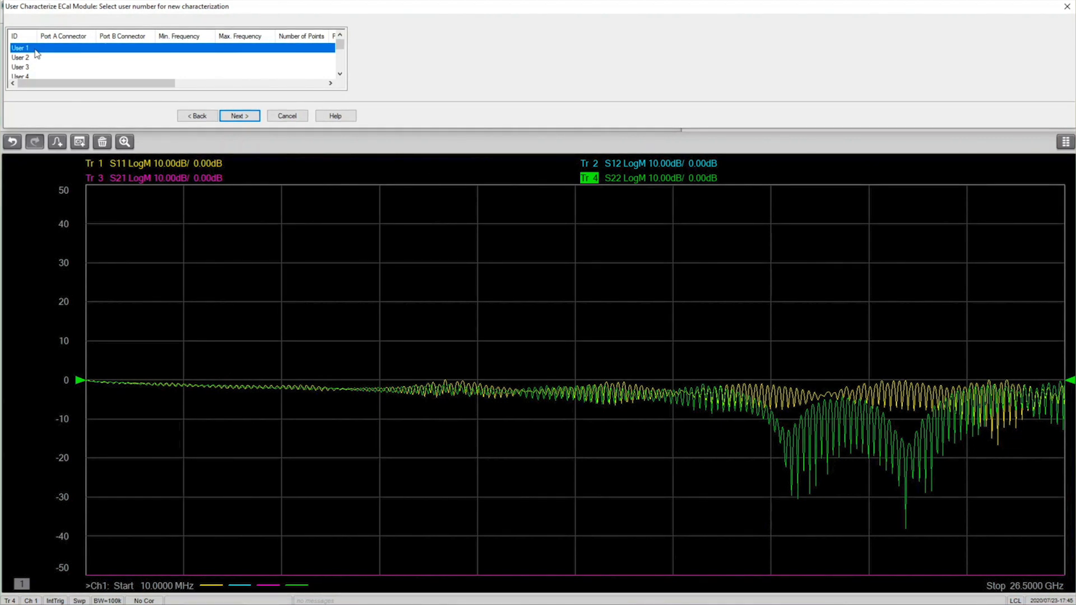
left_click(239, 115)
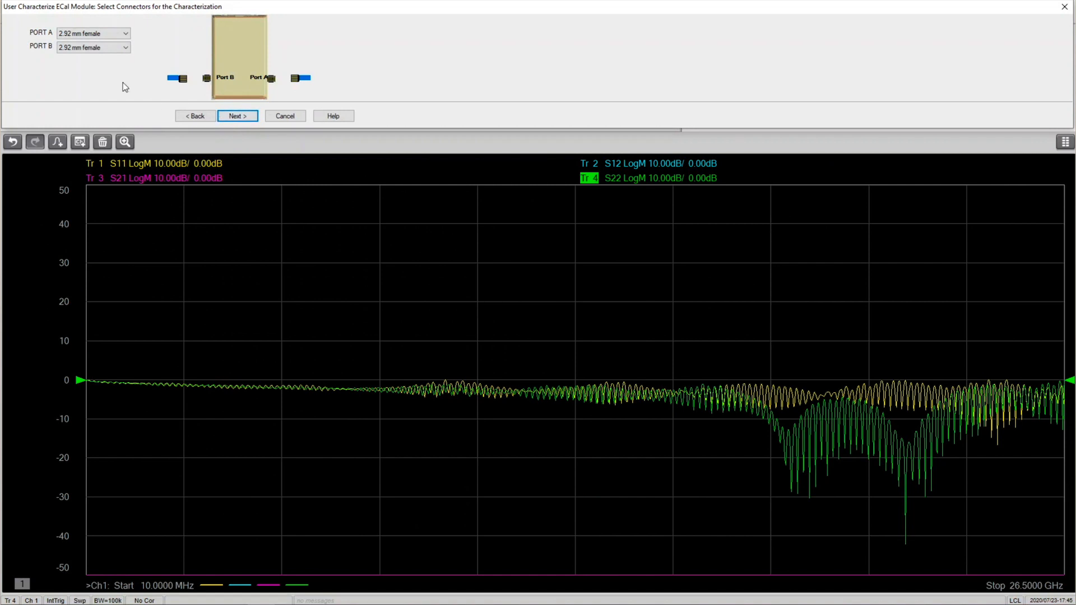
left_click(125, 33)
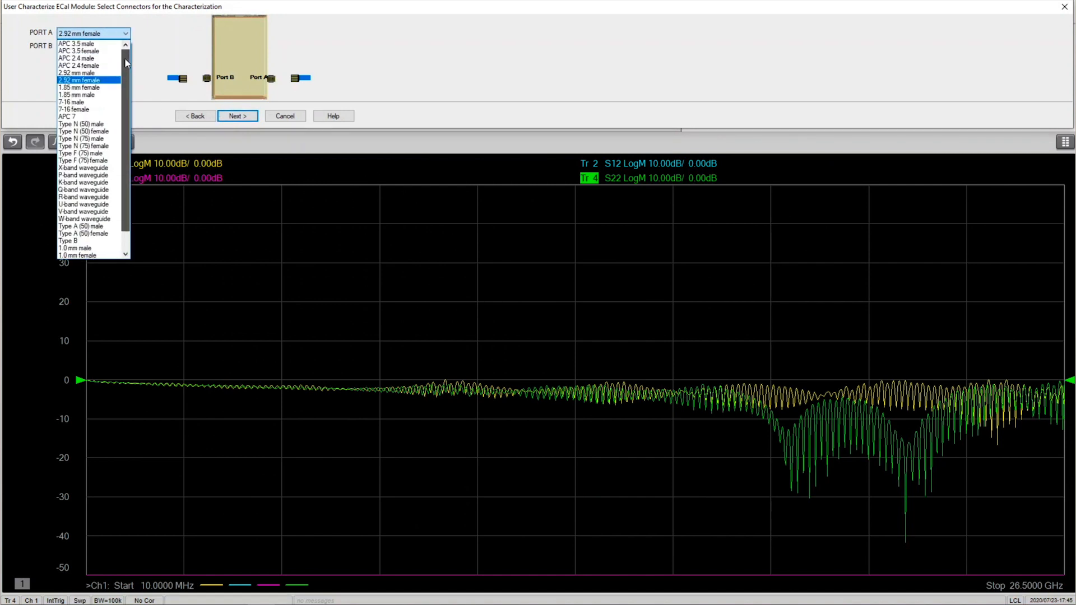
scroll("down", 3)
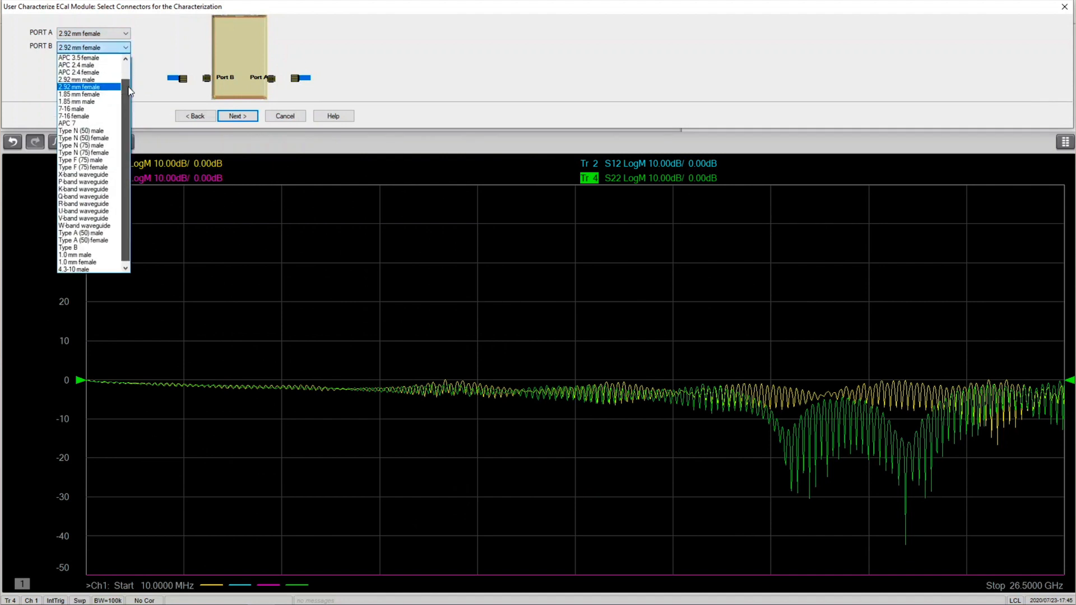
left_click(79, 86)
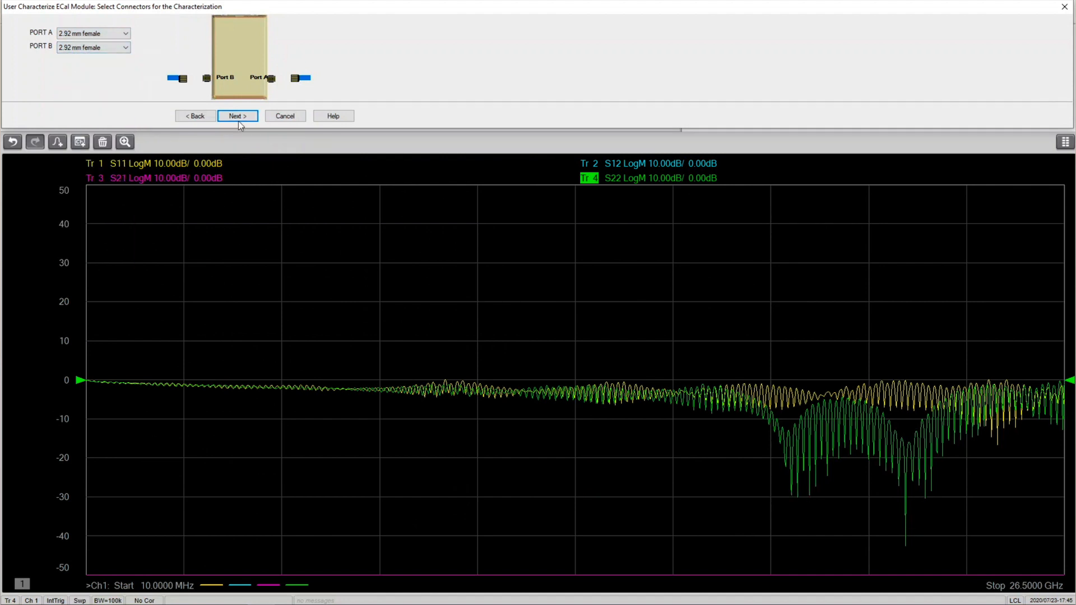
left_click(237, 116)
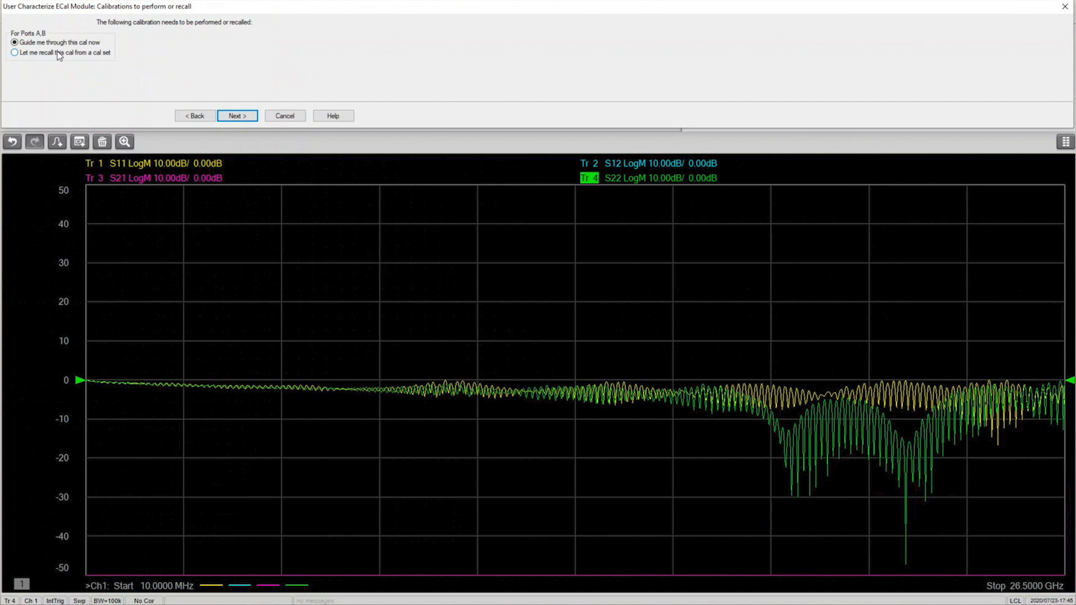
left_click(237, 115)
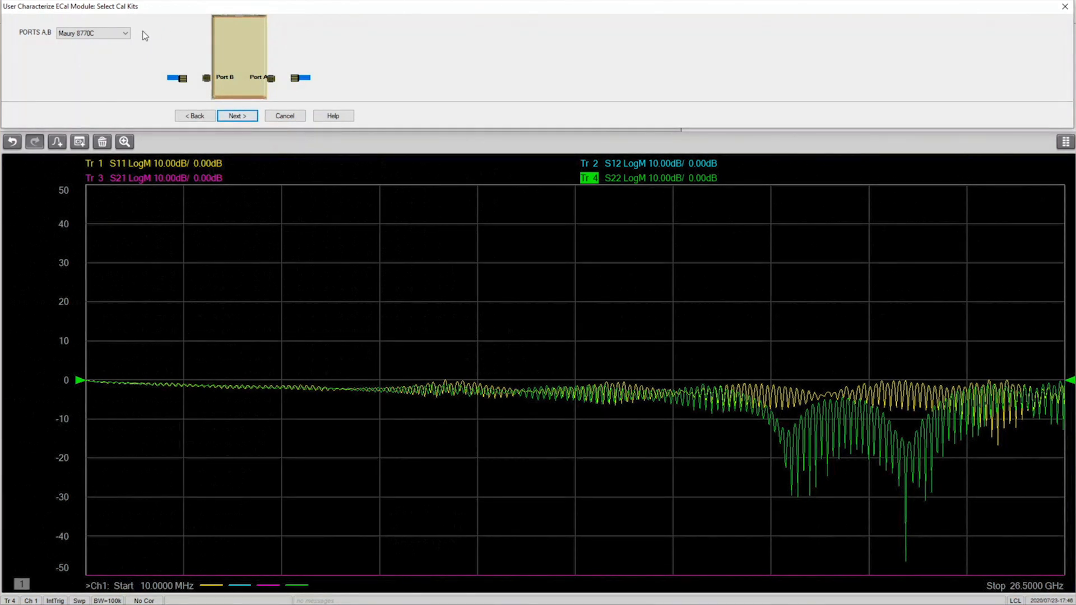
Run the guided two-port cal with the 8556xA kit, measuring the open and short standards
left_click(125, 33)
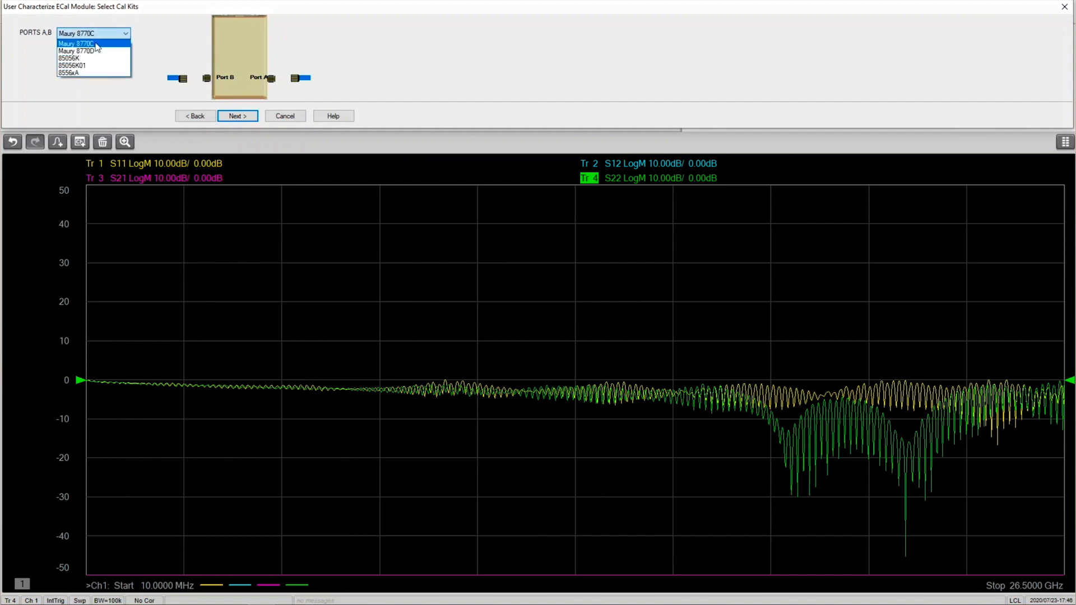
left_click(71, 73)
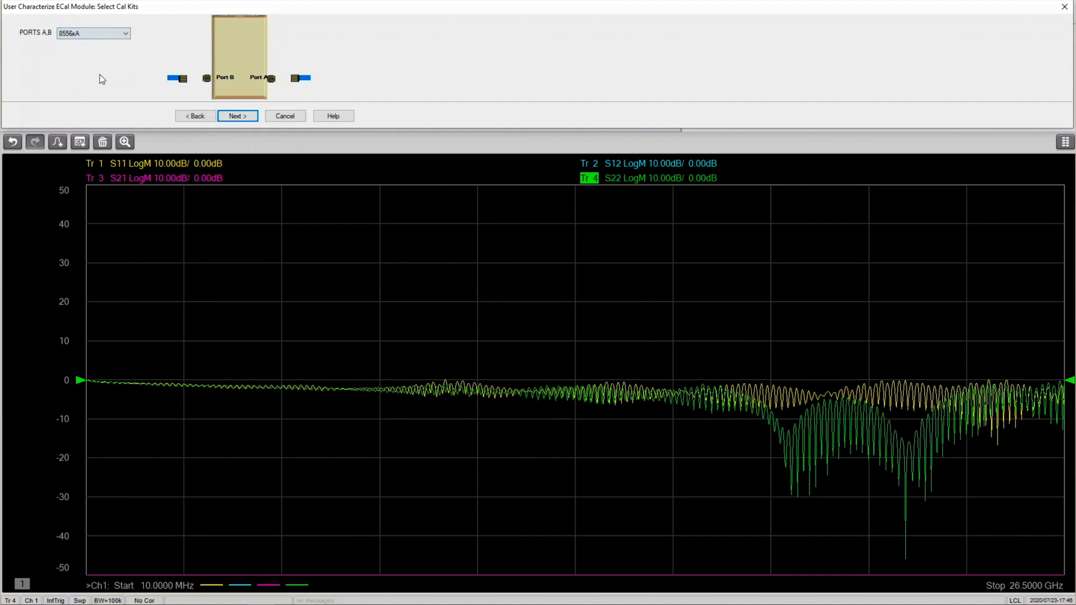
left_click(236, 116)
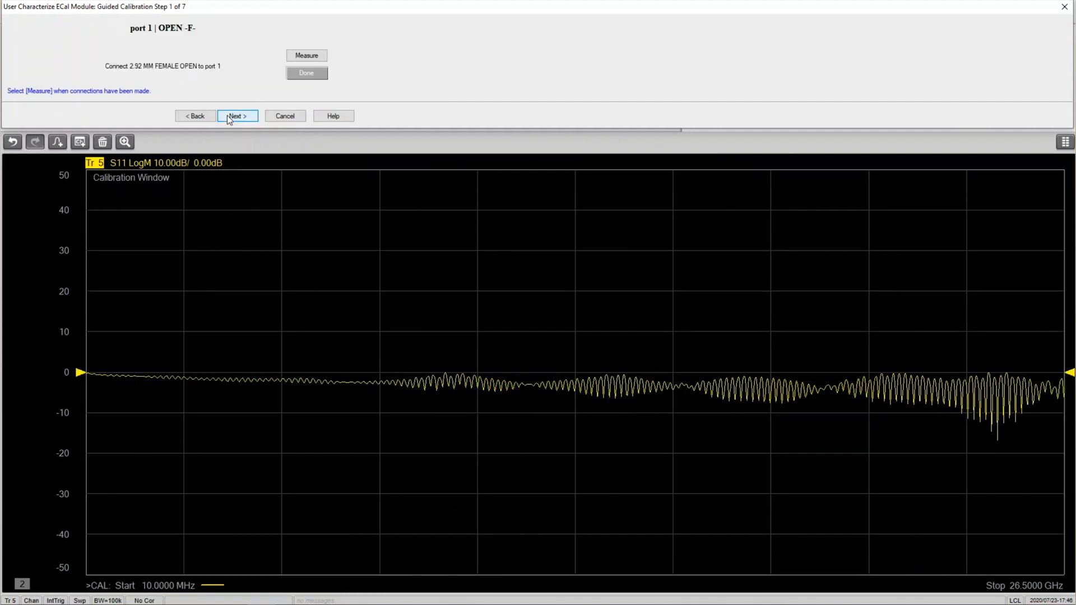
mouse_move(306, 56)
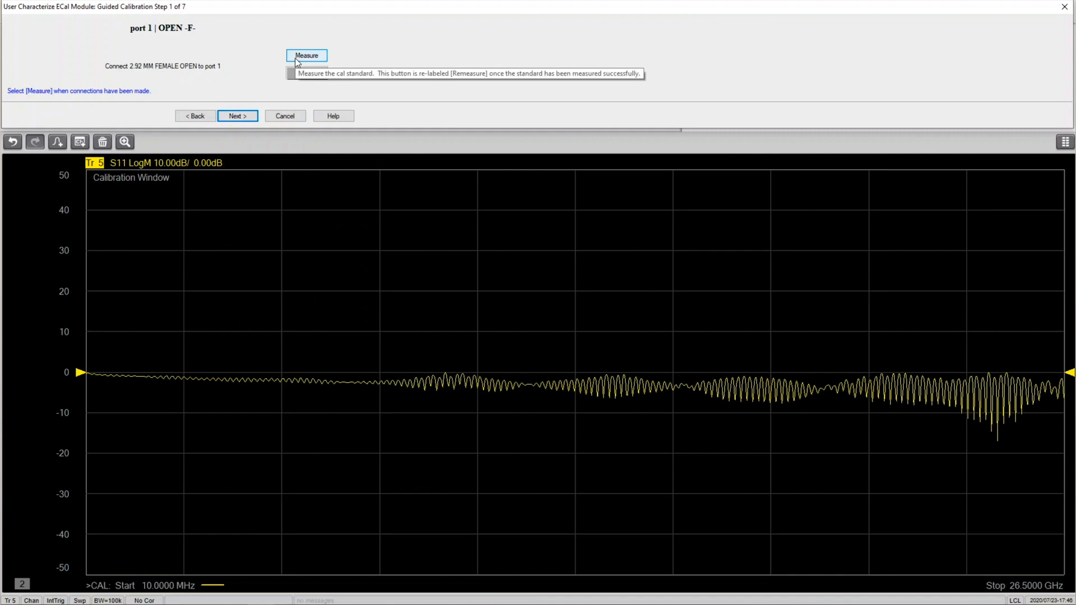
left_click(306, 56)
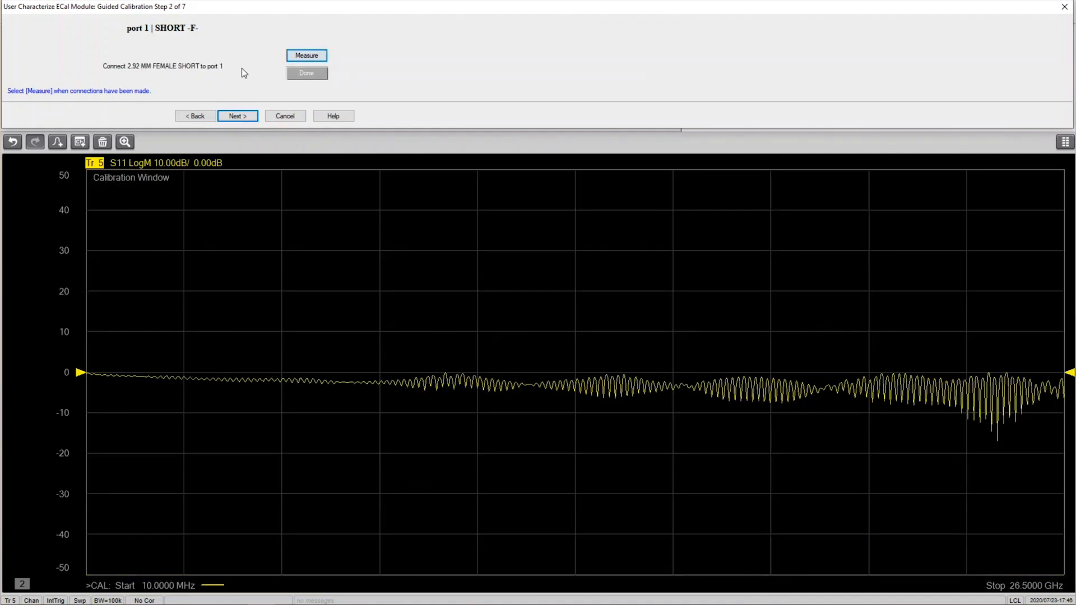
left_click(306, 55)
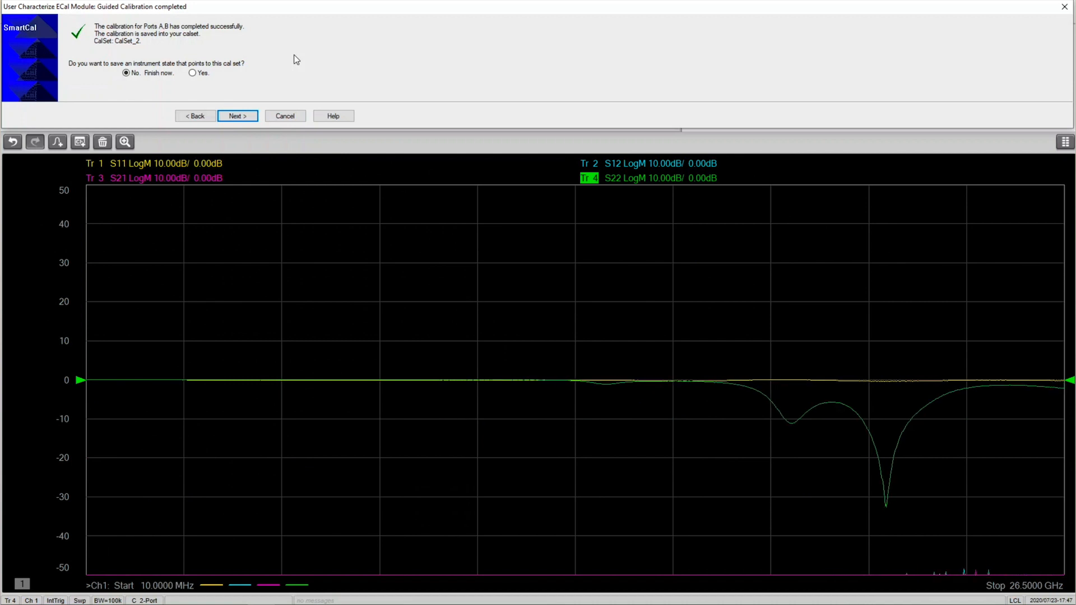
Finish the cal, measure the ECal module through its adapters and continue to the info form
left_click(237, 115)
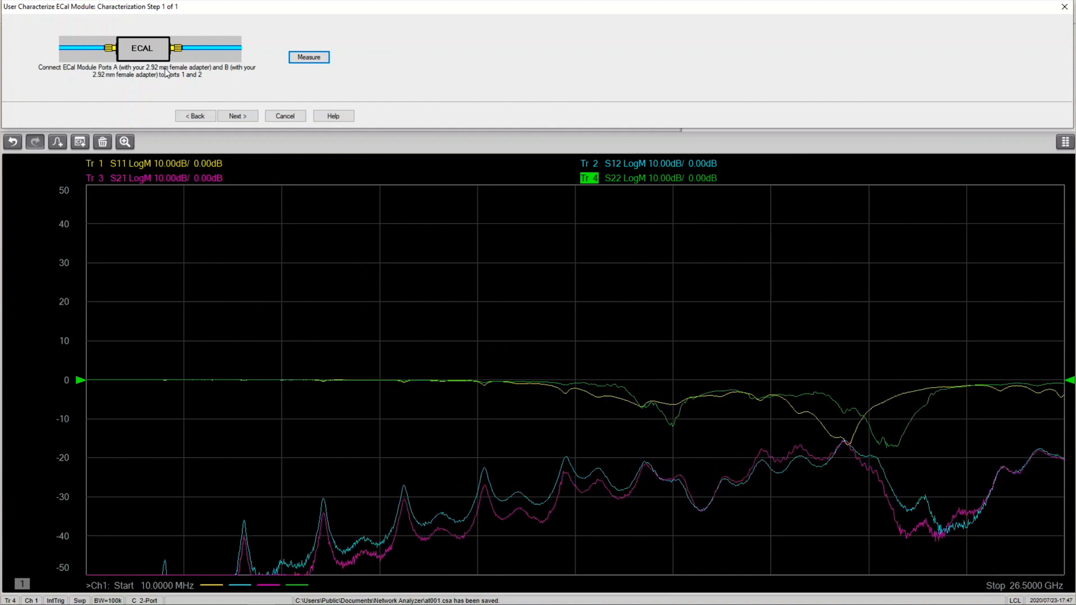
left_click(309, 57)
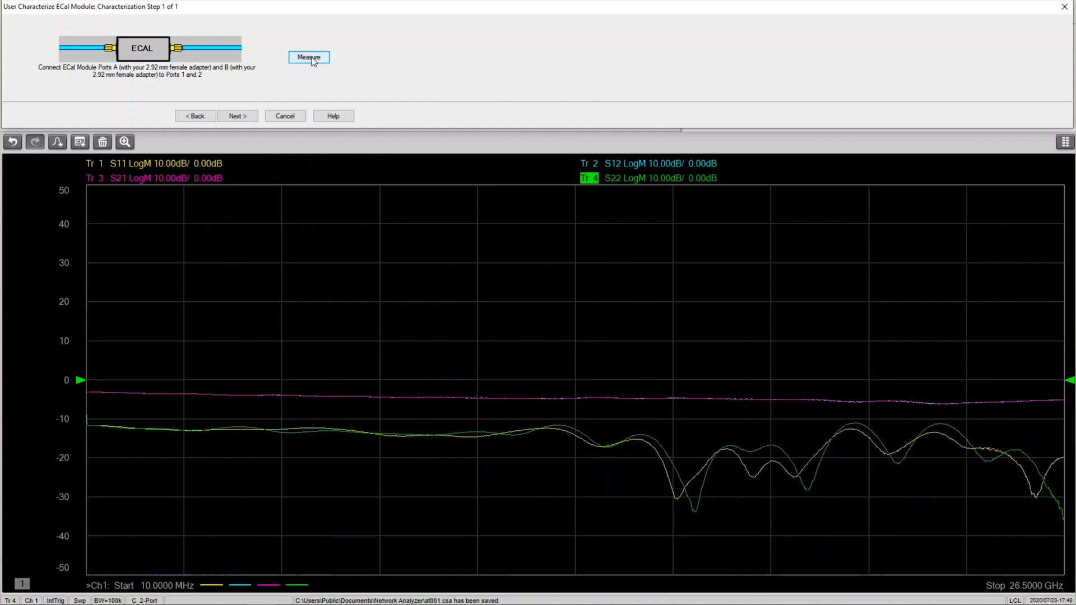
left_click(308, 57)
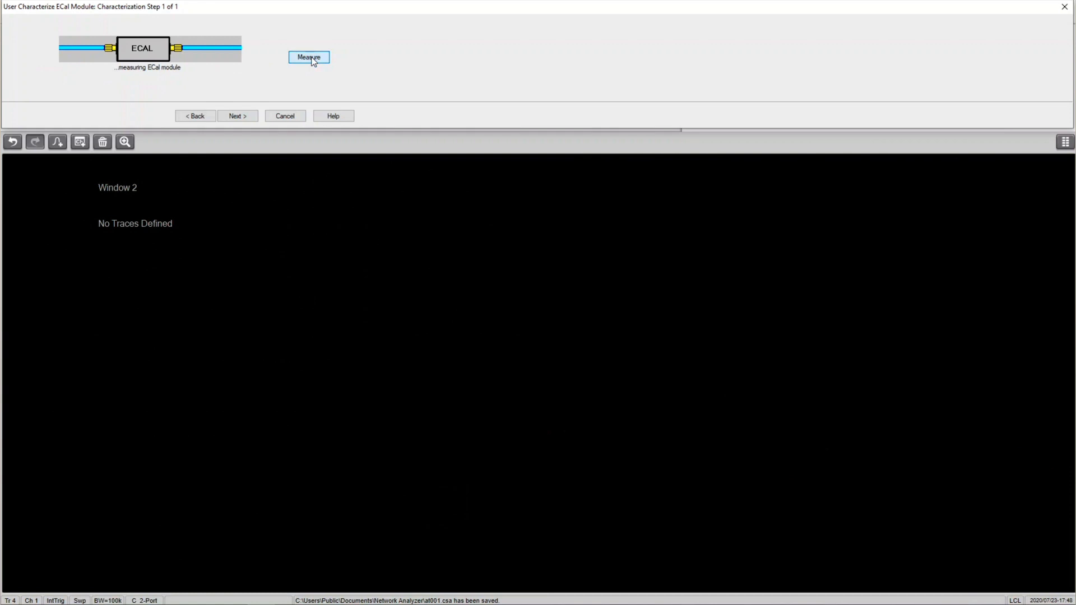
left_click(308, 57)
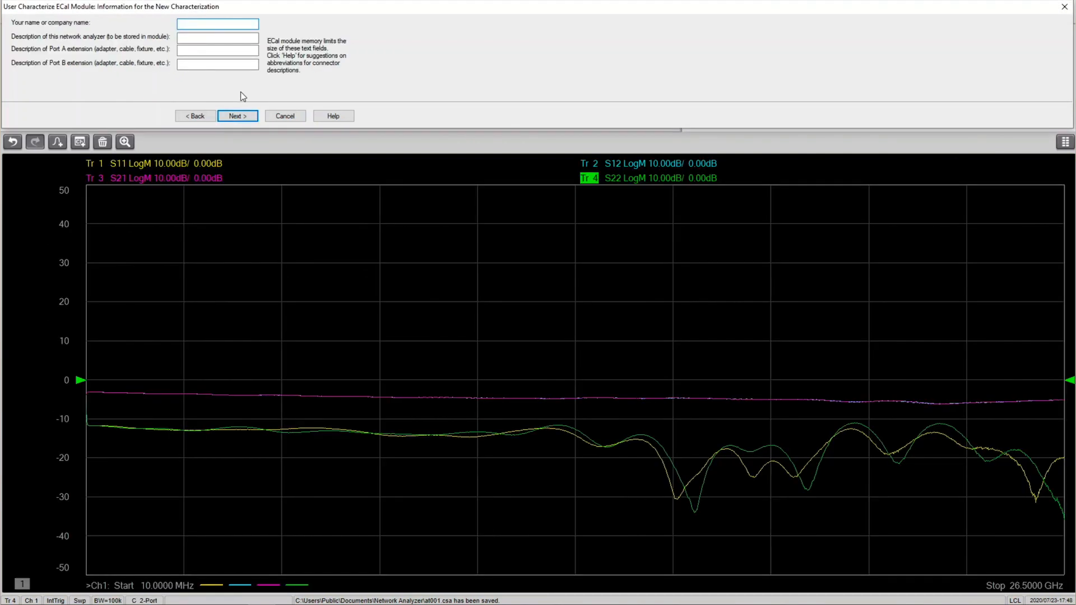
Enter '1' and '12' in the characterization description fields and continue to the write step
type("1")
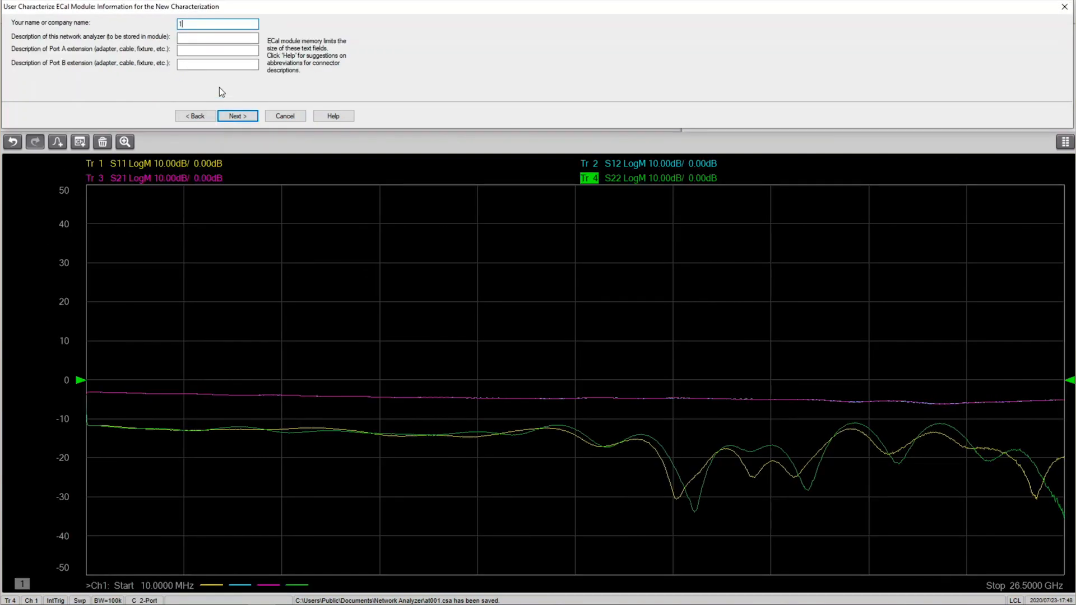
type("12")
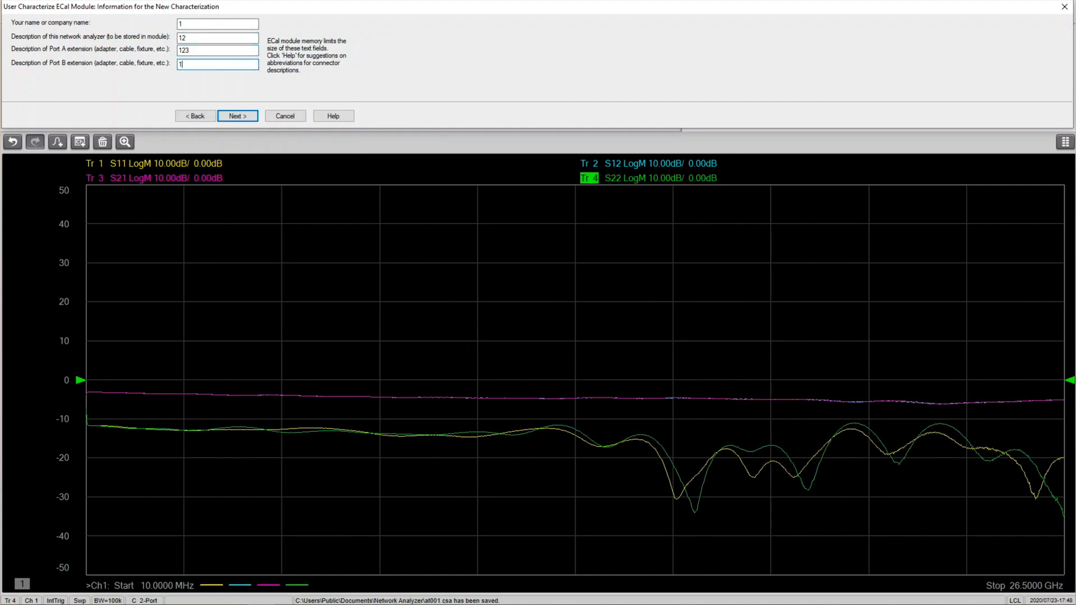
left_click(237, 115)
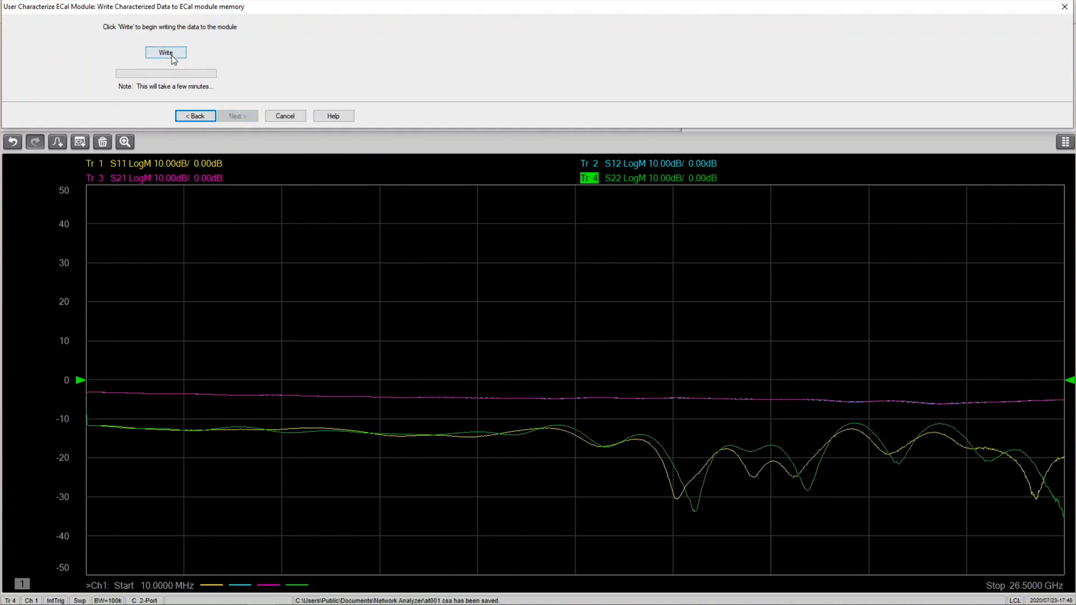
Write the characterized data to module memory and finish the wizard after the summary
left_click(166, 52)
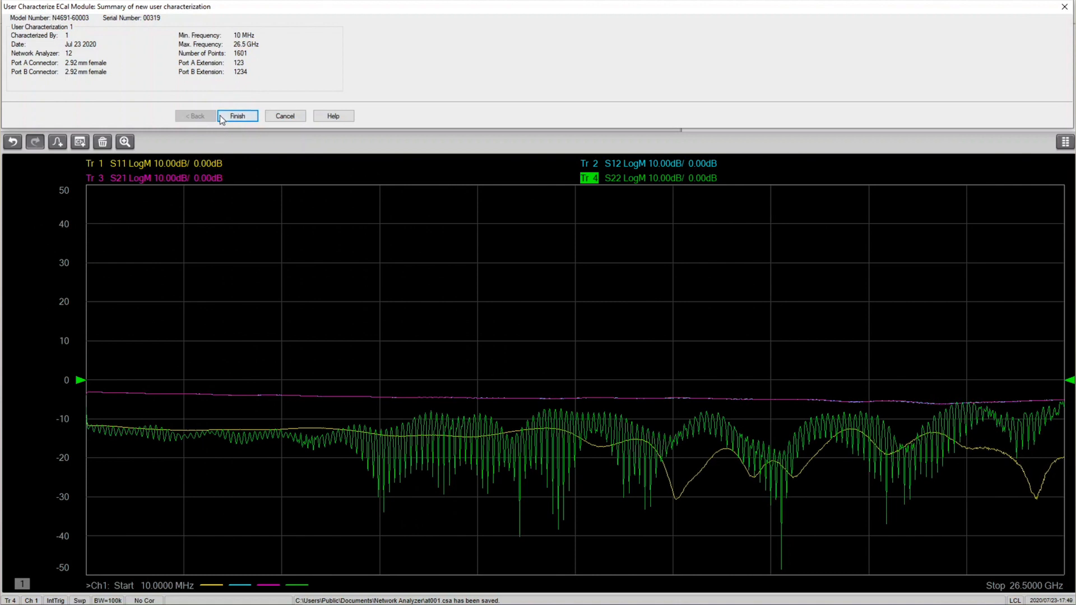
left_click(237, 116)
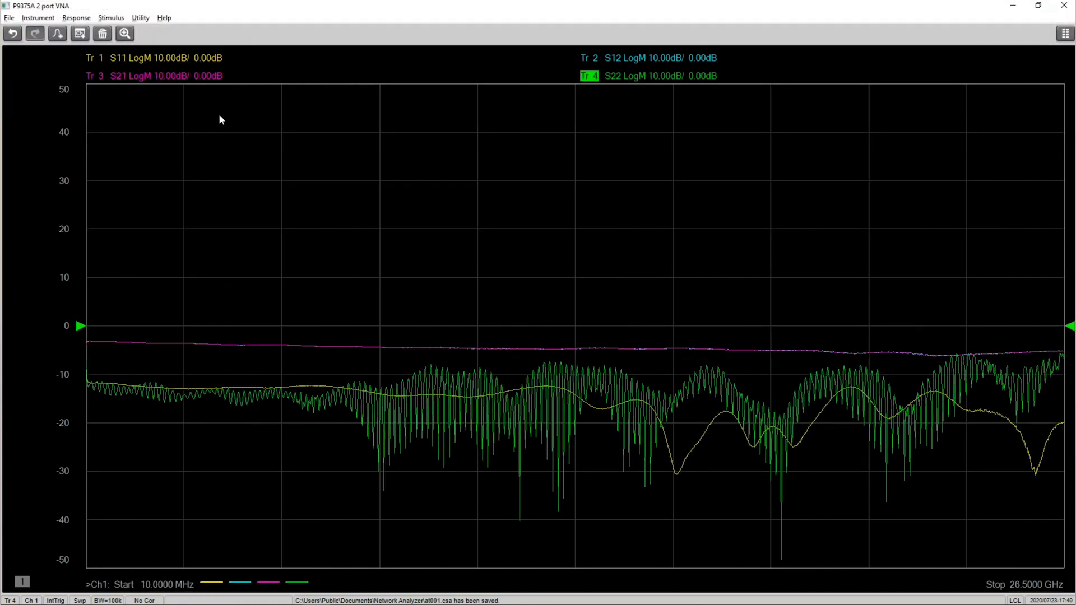